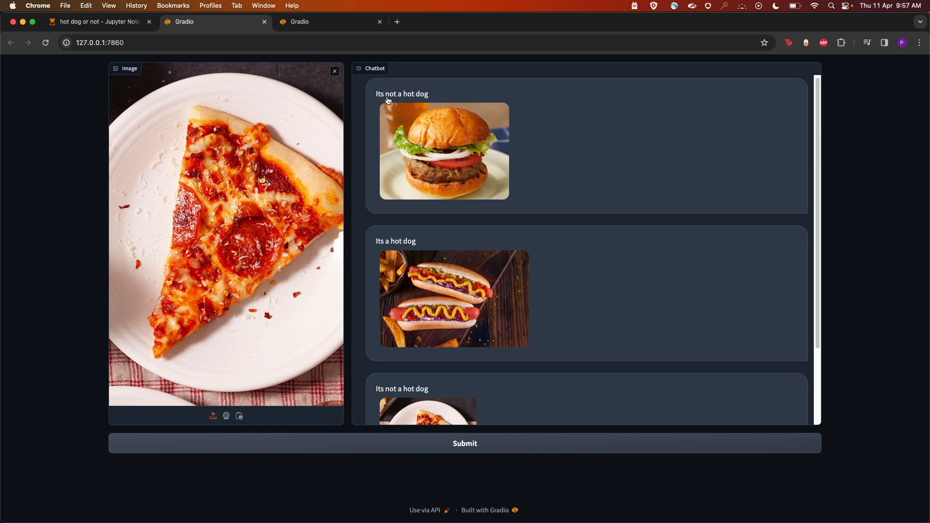
{"action": "mouse_move", "coordinate": [549, 206]}
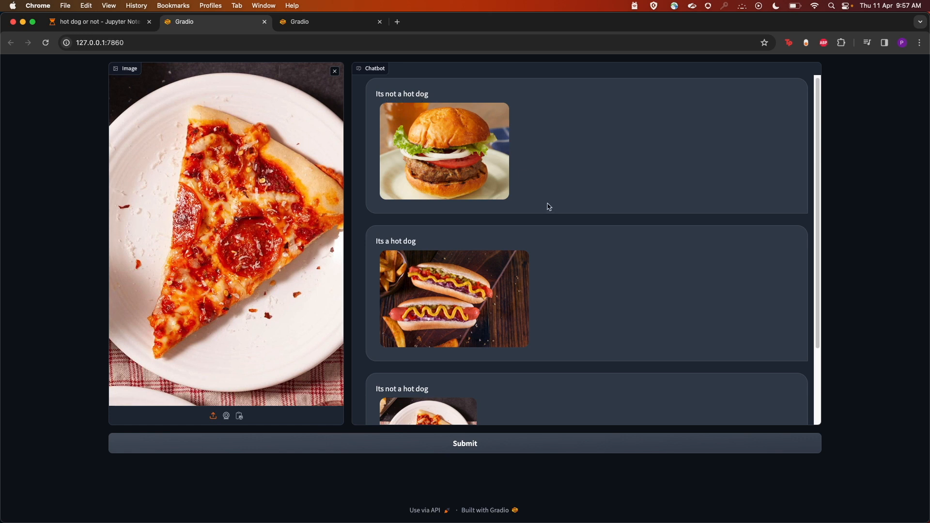
- Review the burger, hot dog and pizza verdicts, then switch to the fresh chatbot page
{"action": "scroll", "scroll_direction": "down", "scroll_amount": 3}
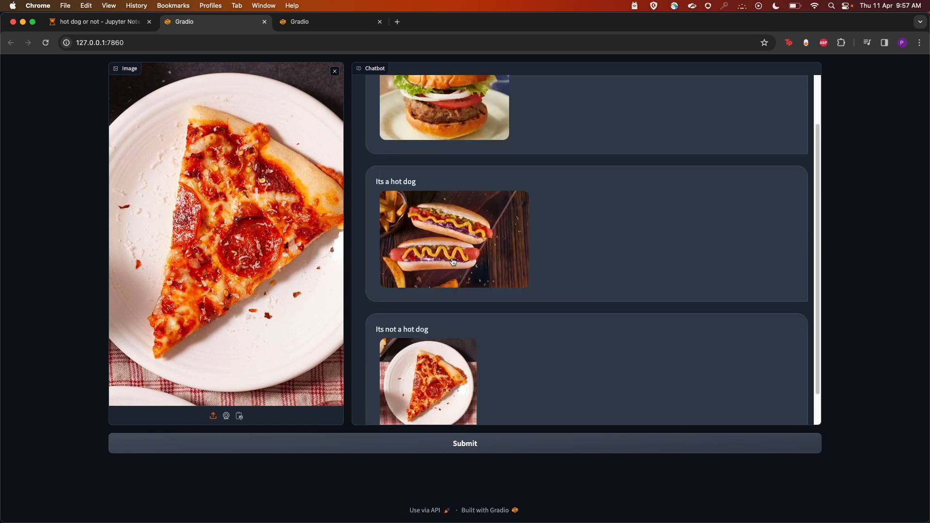
{"action": "mouse_move", "coordinate": [387, 186]}
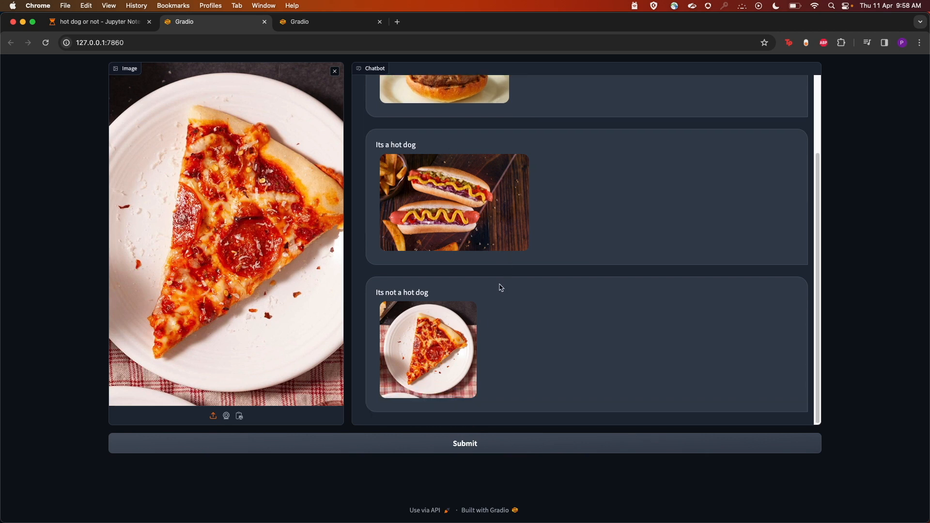
{"action": "mouse_move", "coordinate": [412, 307]}
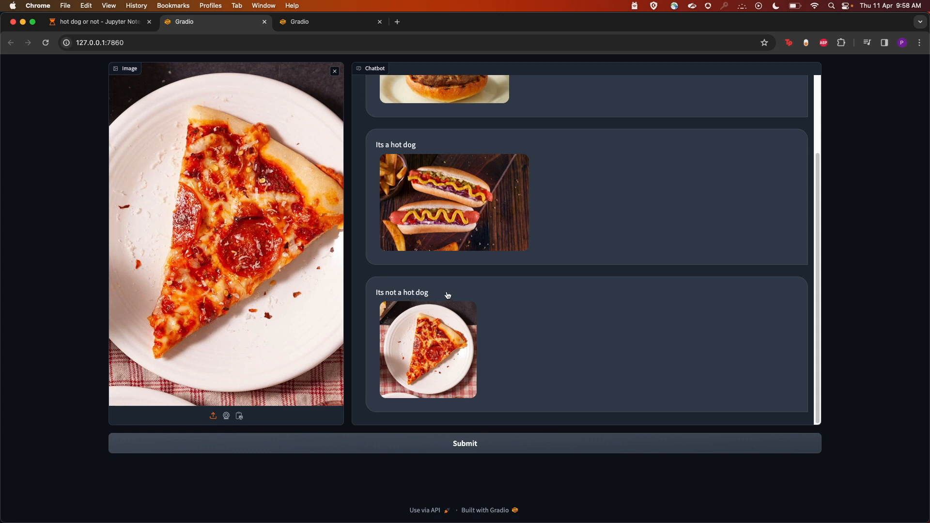
{"action": "left_click", "coordinate": [335, 71]}
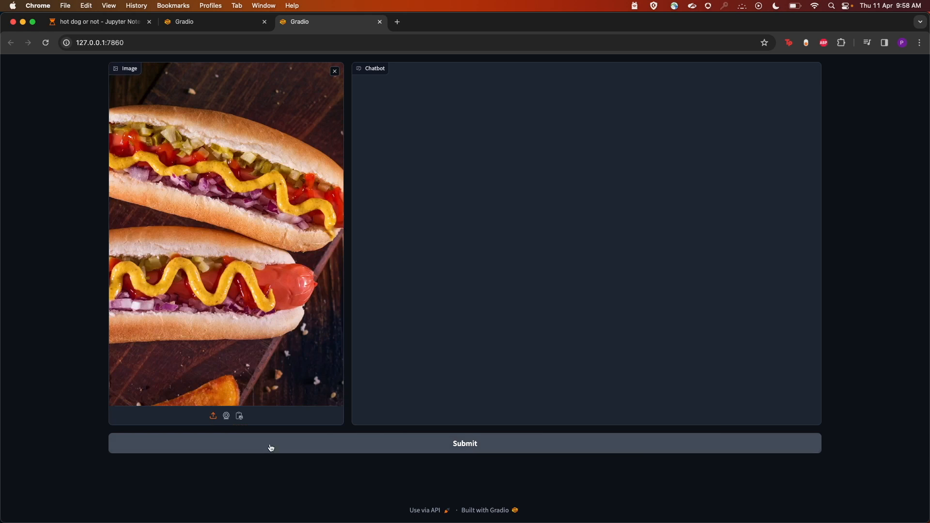
- Submit the hot dog, pizza and burger photos, getting hot dog, not-hot-dog, not-hot-dog verdicts
{"action": "left_click", "coordinate": [464, 442]}
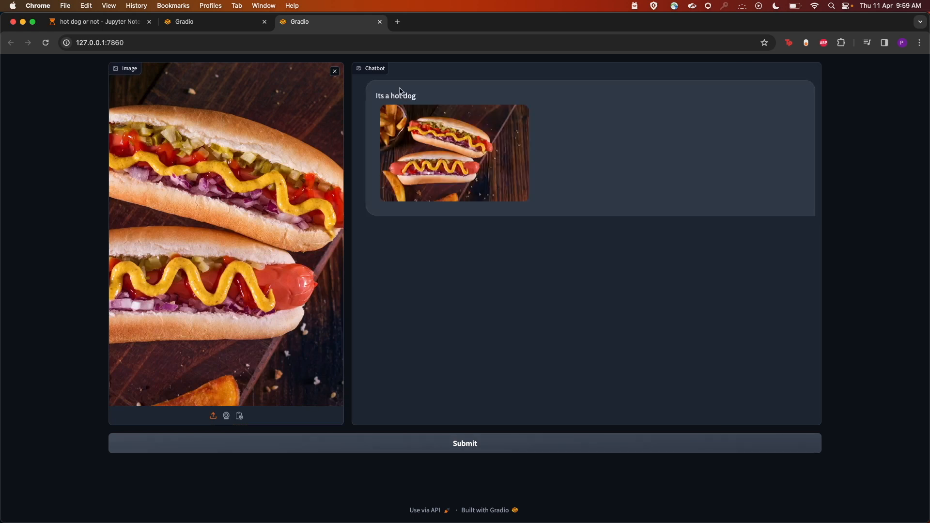
{"action": "left_click", "coordinate": [334, 70]}
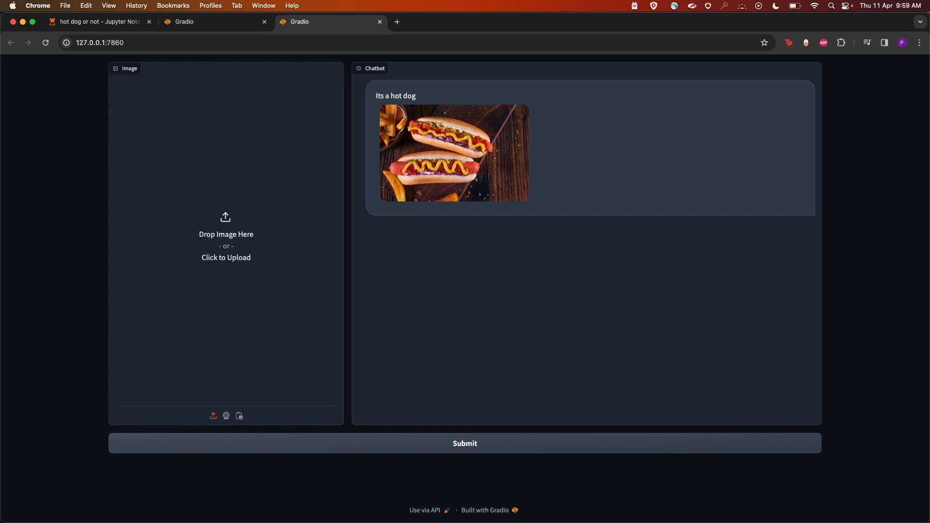
{"action": "left_click", "coordinate": [226, 234]}
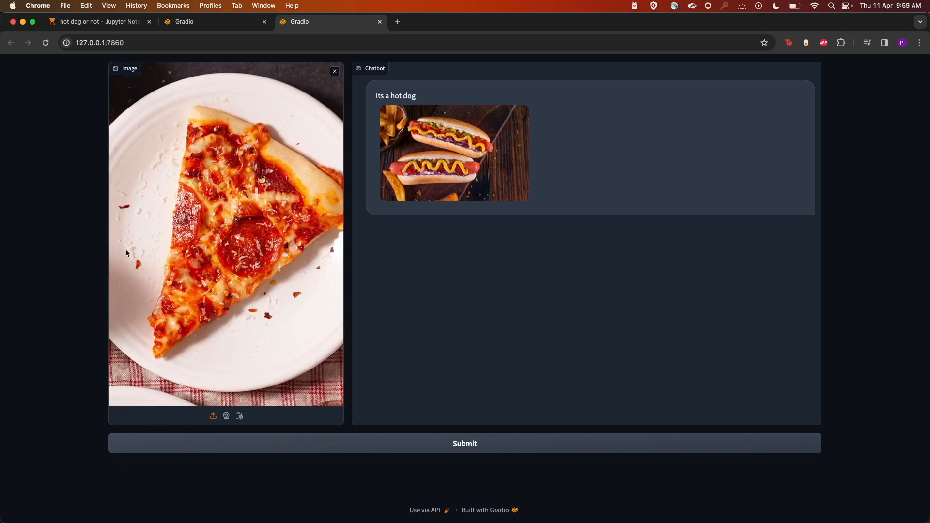
{"action": "left_click", "coordinate": [464, 443]}
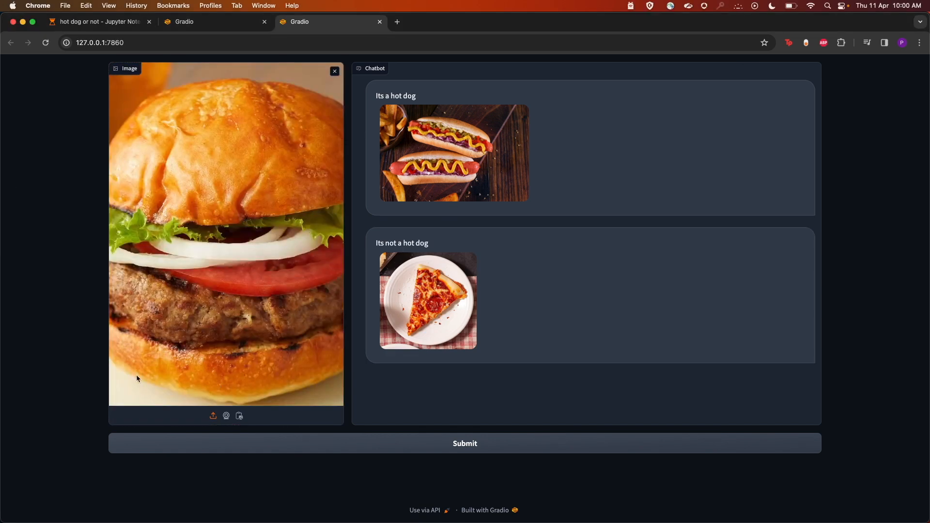
{"action": "left_click", "coordinate": [464, 442]}
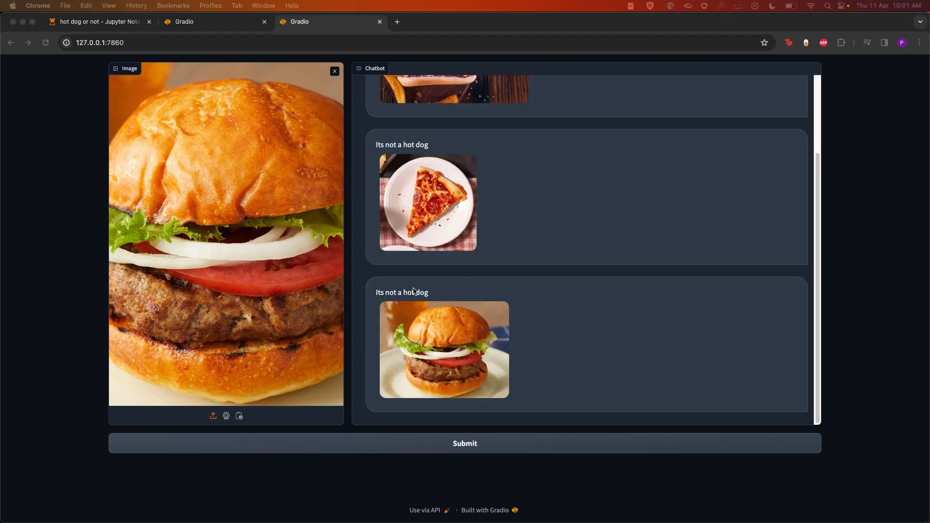
{"action": "left_click", "coordinate": [98, 21]}
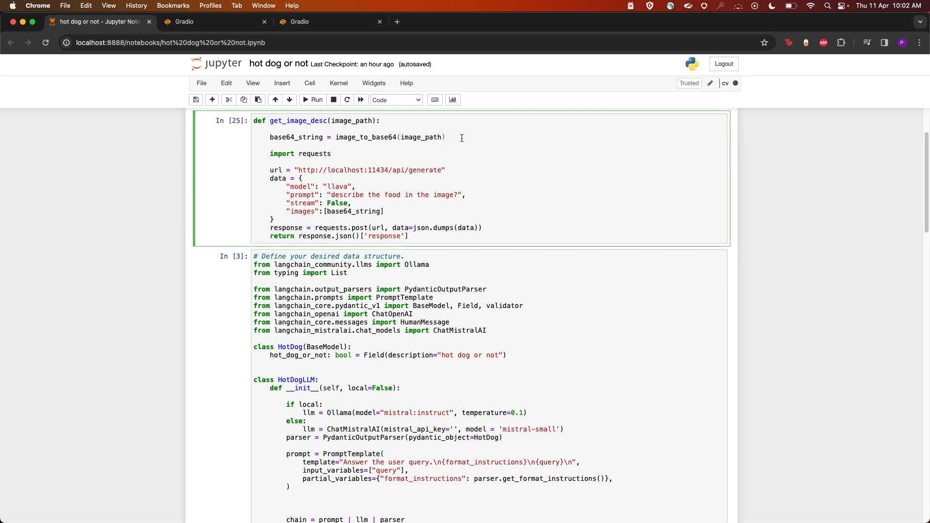
{"action": "mouse_move", "coordinate": [471, 179]}
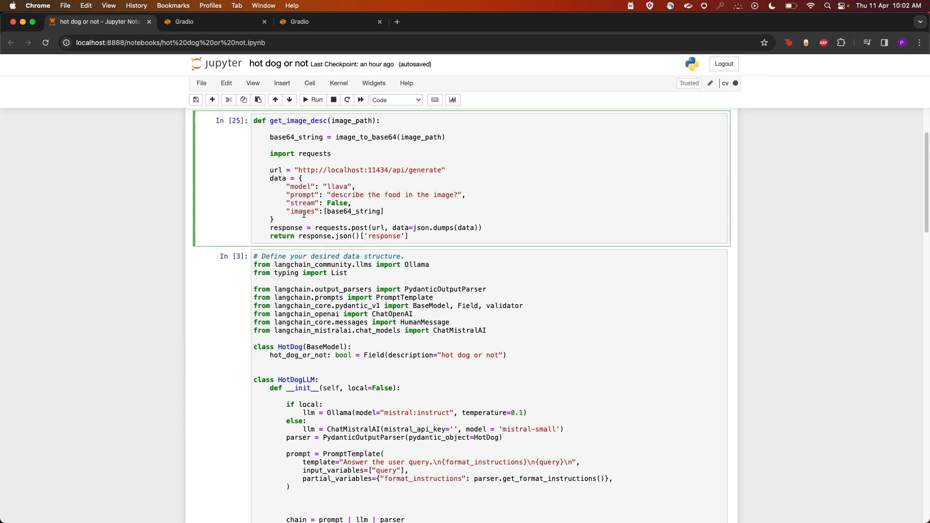
- Read the get_image_desc cell that asks llava to describe the food in an image
{"action": "left_click", "coordinate": [467, 195]}
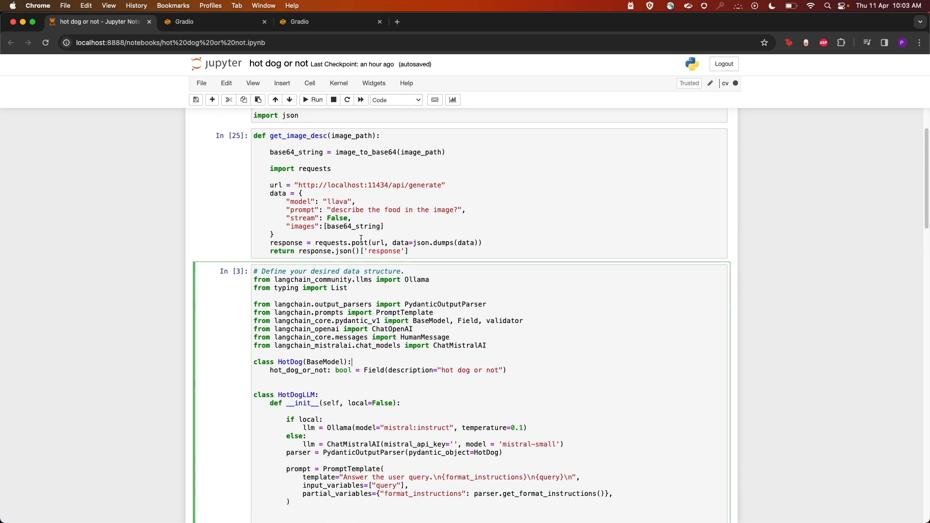
- Scroll through the HotDog model, HotDogLLM Mistral chain and retry-based get method
{"action": "scroll", "scroll_direction": "down", "scroll_amount": 3}
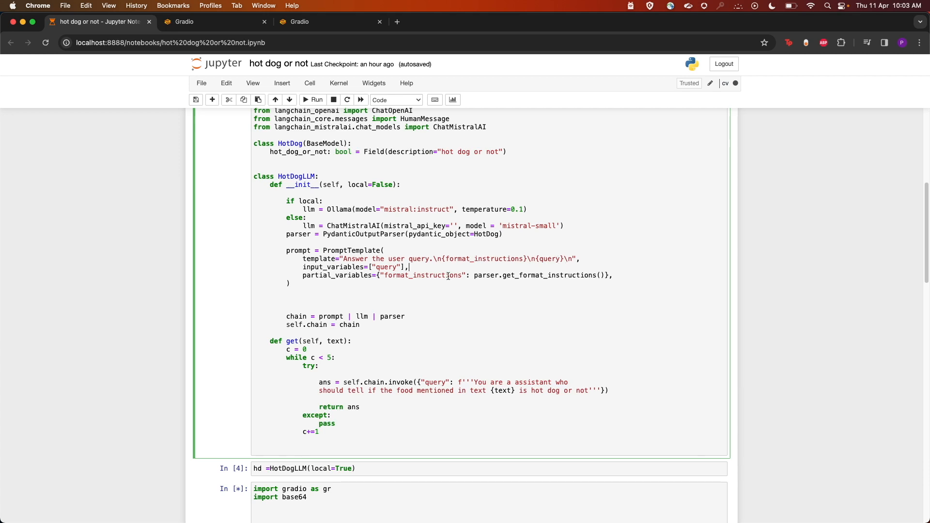
{"action": "scroll", "scroll_direction": "down", "scroll_amount": 3}
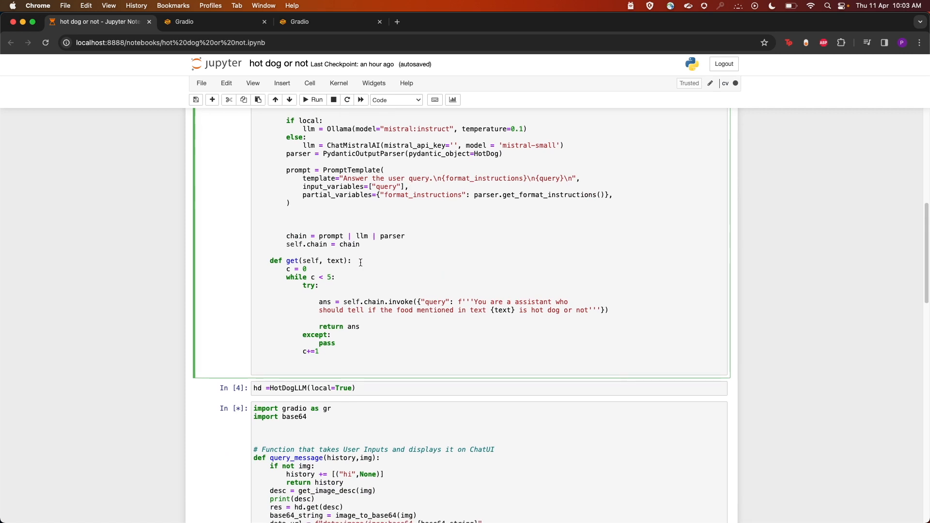
{"action": "scroll", "scroll_direction": "down", "scroll_amount": 3}
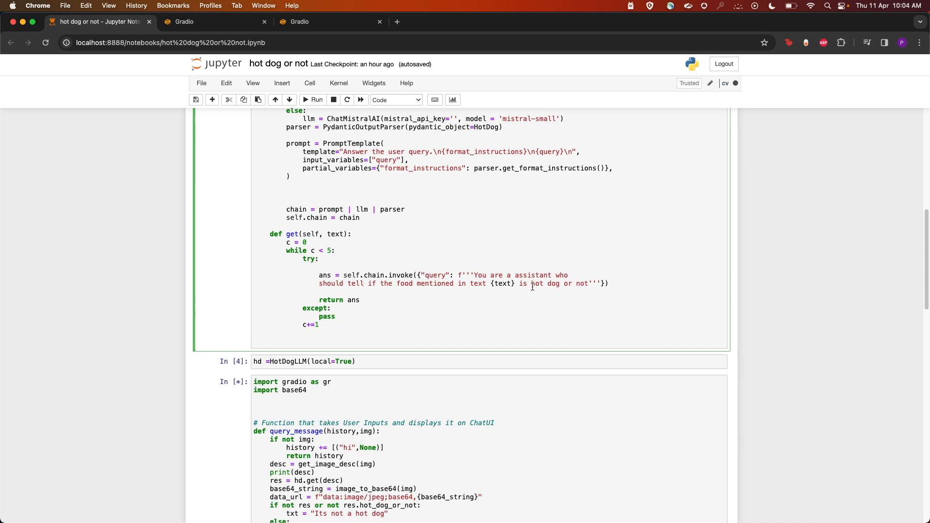
{"action": "scroll", "scroll_direction": "down", "scroll_amount": 3}
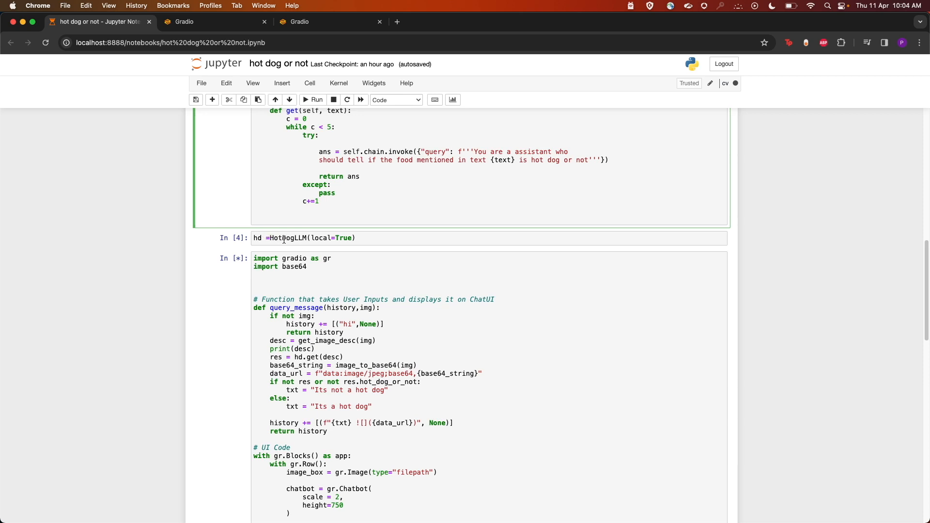
- Review the hd = HotDogLLM instance and Gradio query_message/UI cell, then return to the chatbot page
{"action": "left_click", "coordinate": [398, 238]}
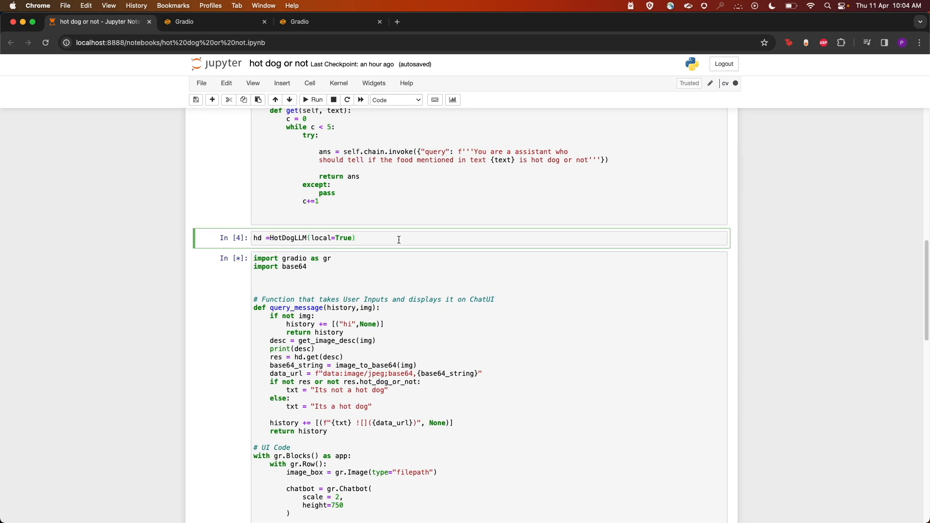
{"action": "left_click", "coordinate": [313, 100]}
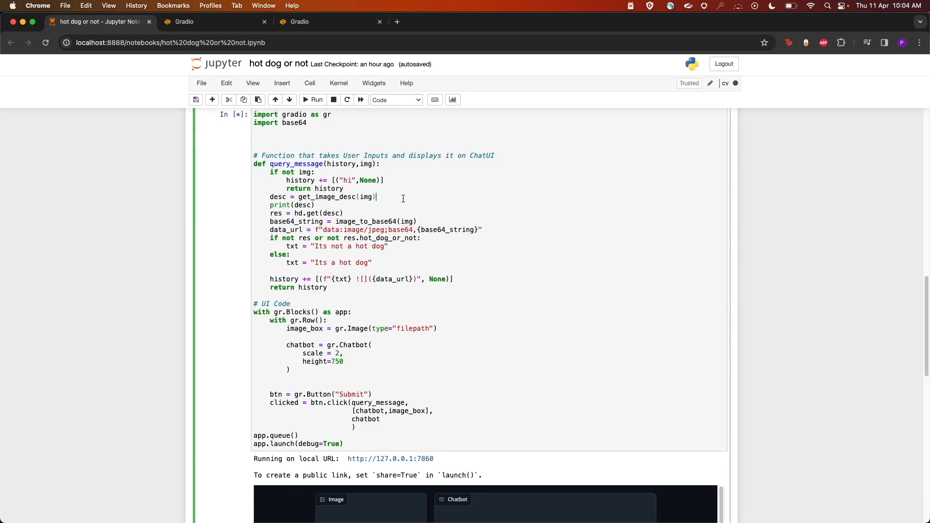
{"action": "mouse_move", "coordinate": [316, 214]}
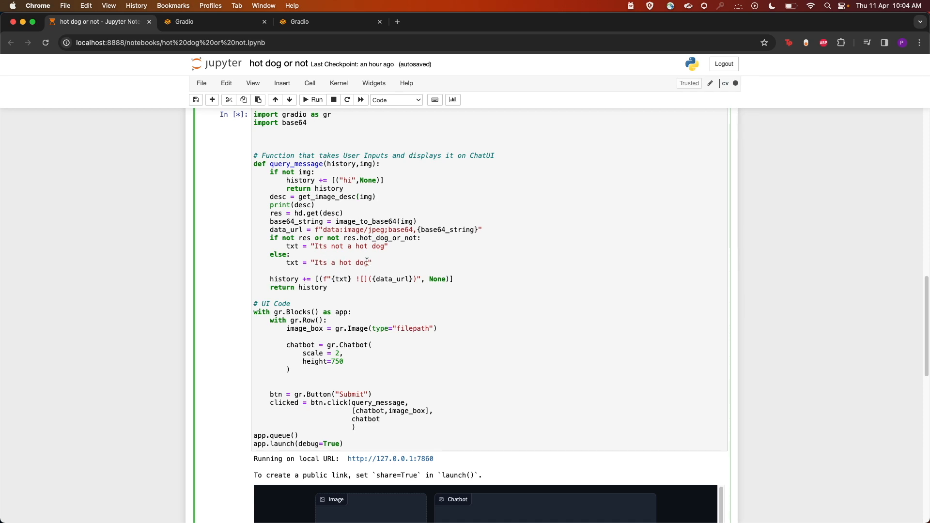
{"action": "mouse_move", "coordinate": [442, 287]}
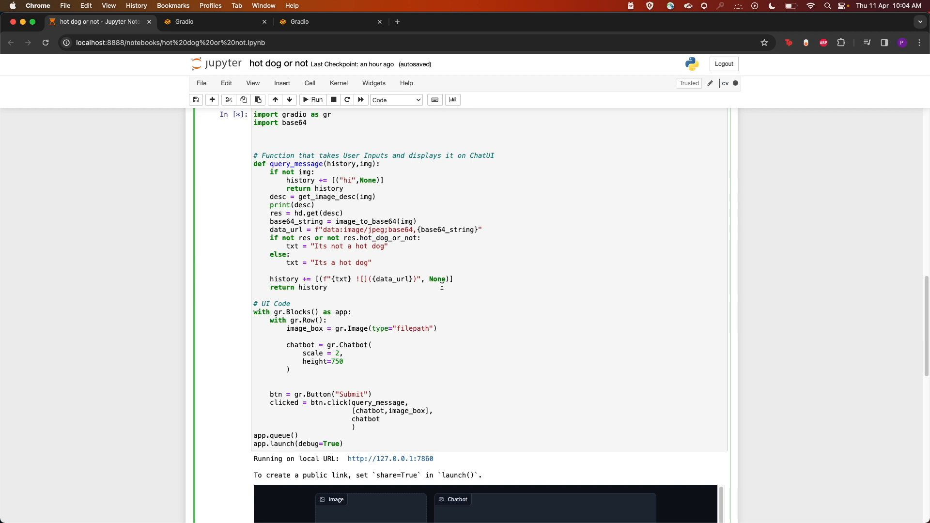
{"action": "scroll", "scroll_direction": "down", "scroll_amount": 3}
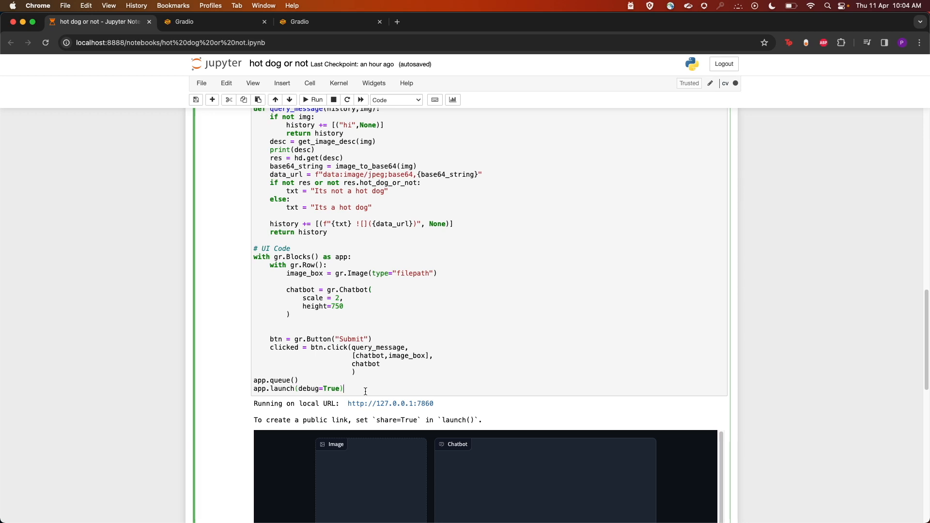
{"action": "left_click", "coordinate": [184, 22]}
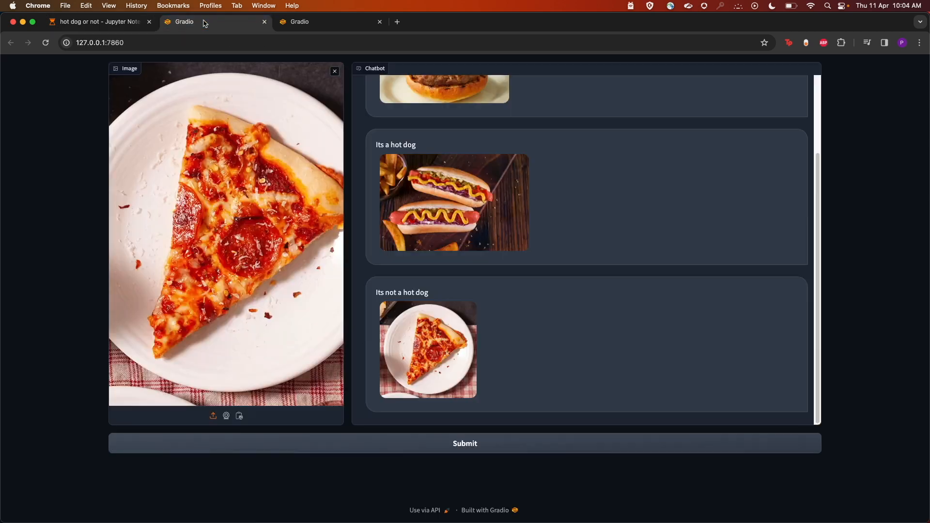